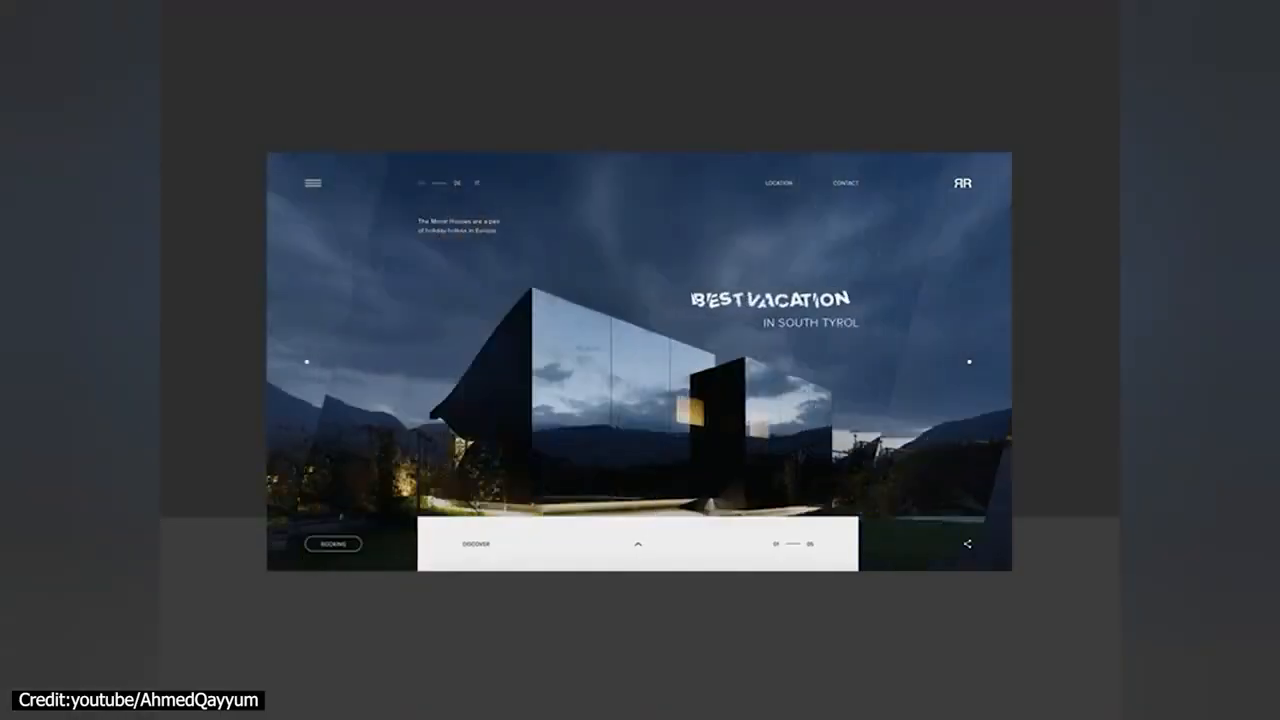
Expand the details panel to reveal the scrambling house title, description and gallery.
{"action": "left_click", "coordinate": [640, 544]}
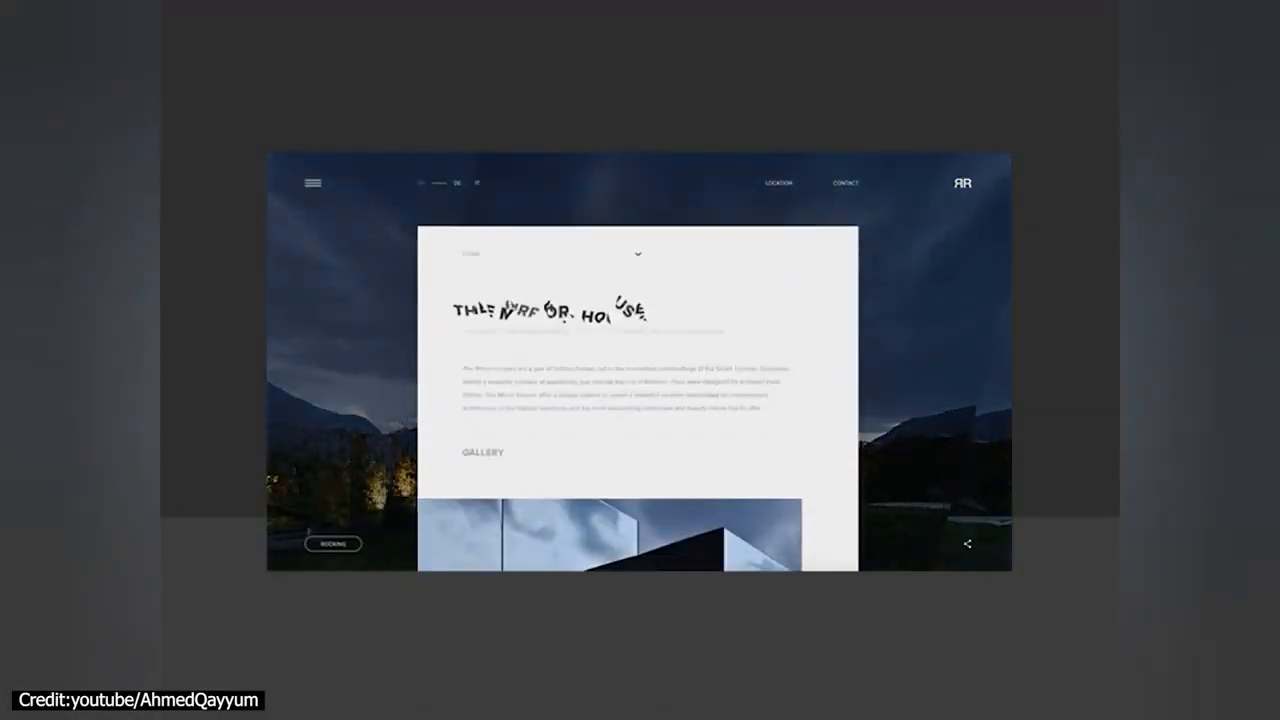